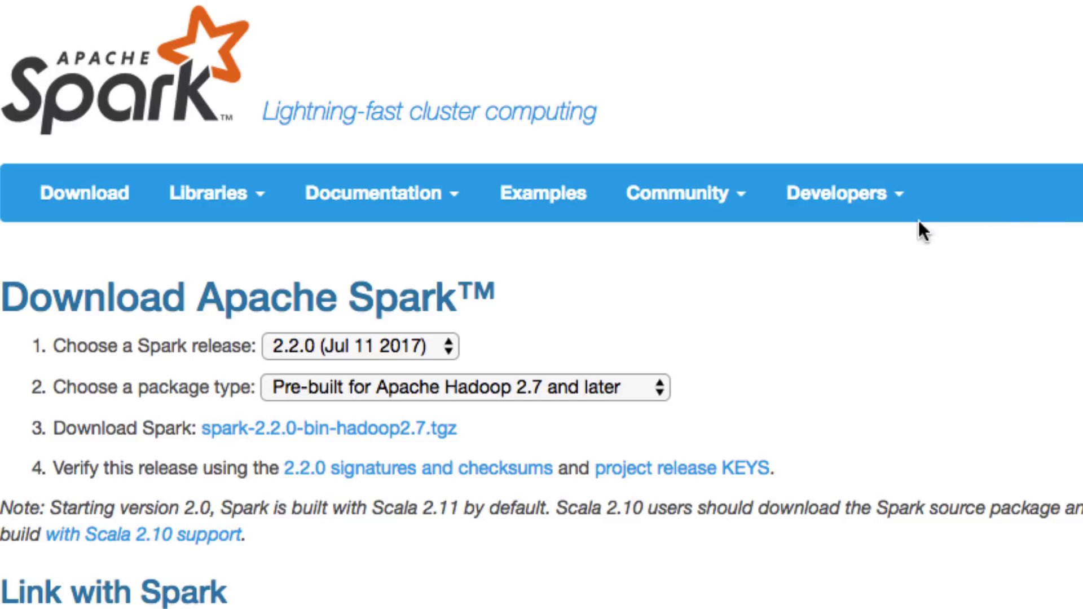
pyautogui.moveTo(865, 291)
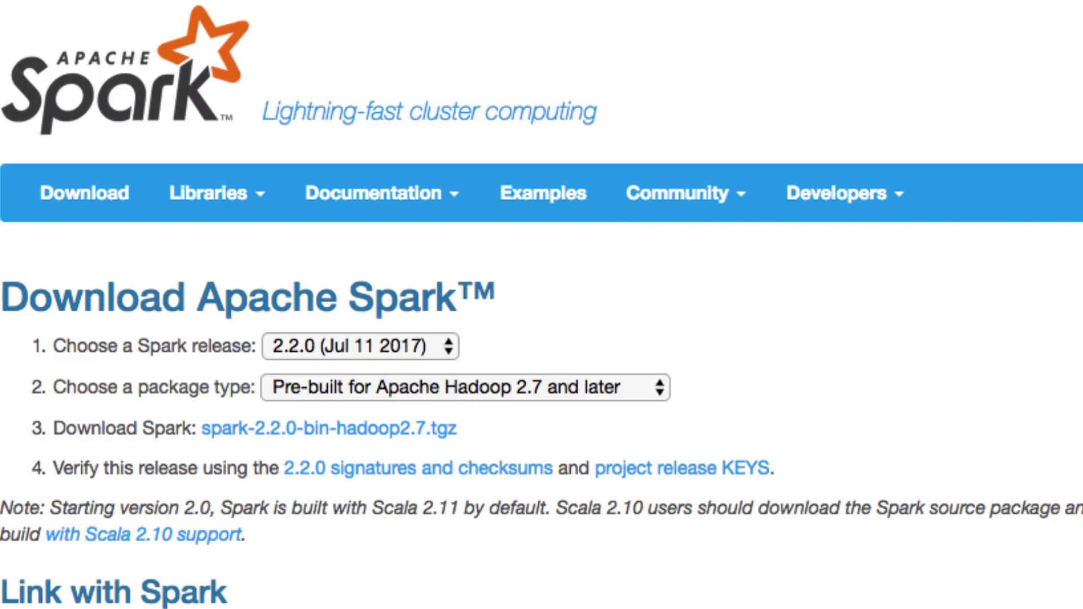
# - Scroll the Spark download page to review release 2.2.0 pre-built for Hadoop 2.7
pyautogui.scroll(-3)
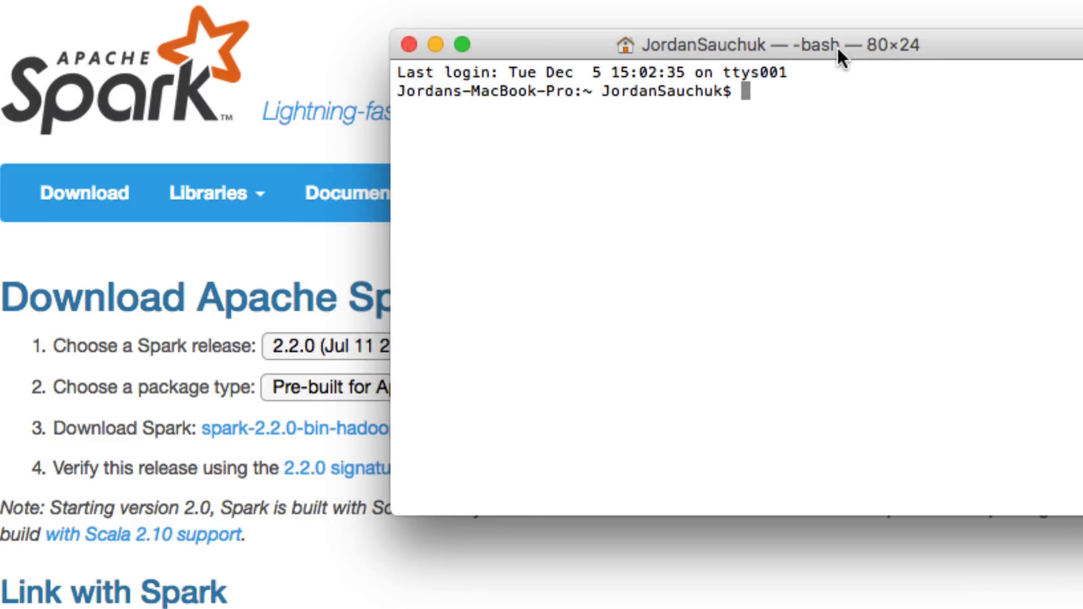
# - Go to the home directory and type tar -zxvf for Downloads/spark-2.2.0-bin-hadoop2.7.tgz
pyautogui.write('cd')
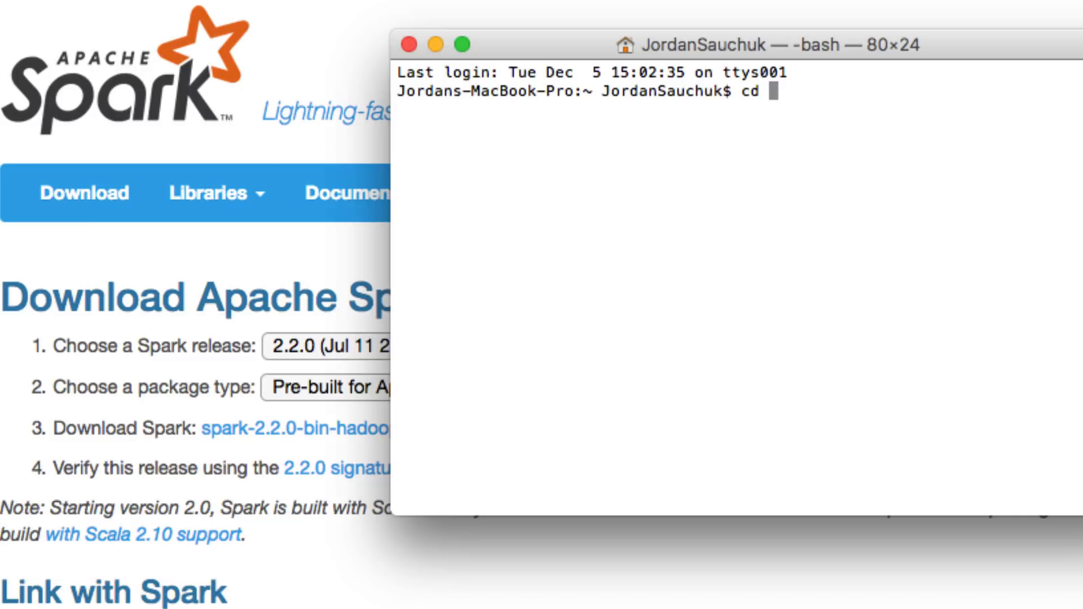
pyautogui.write('~')
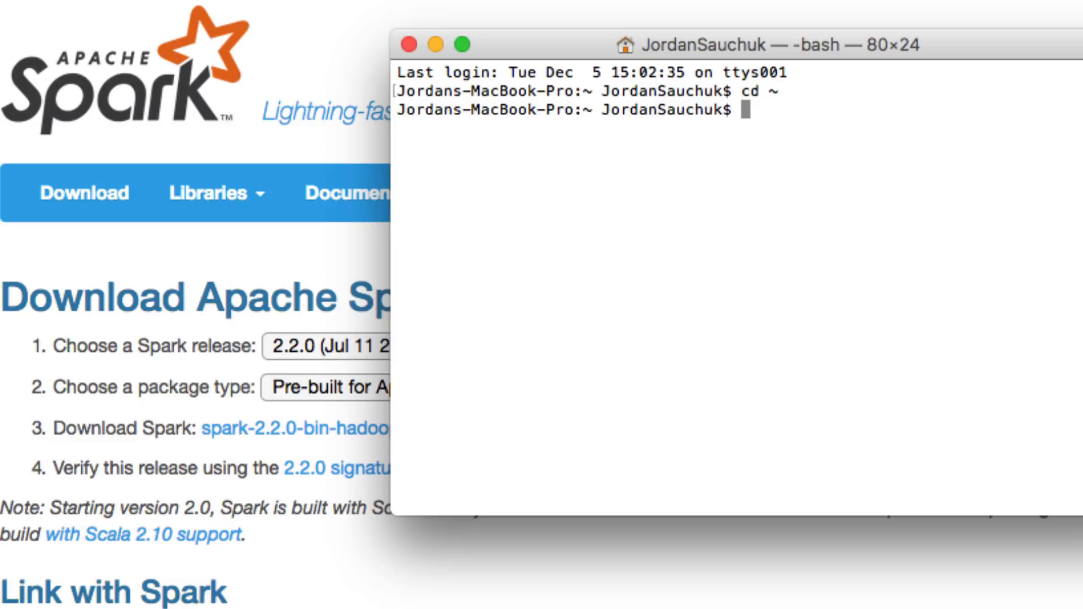
pyautogui.write('tar -')
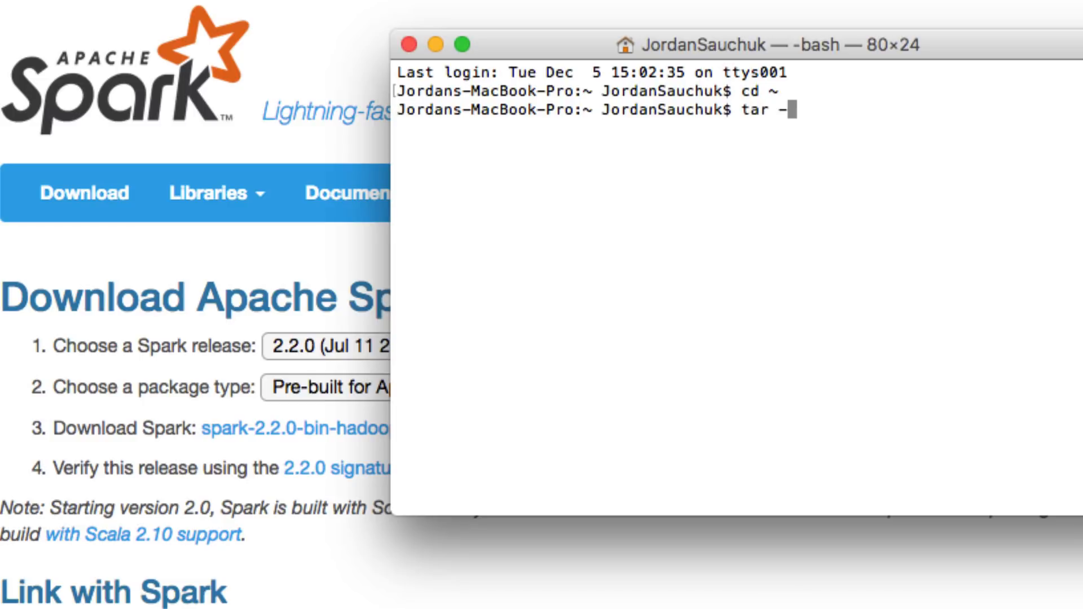
pyautogui.write('zx')
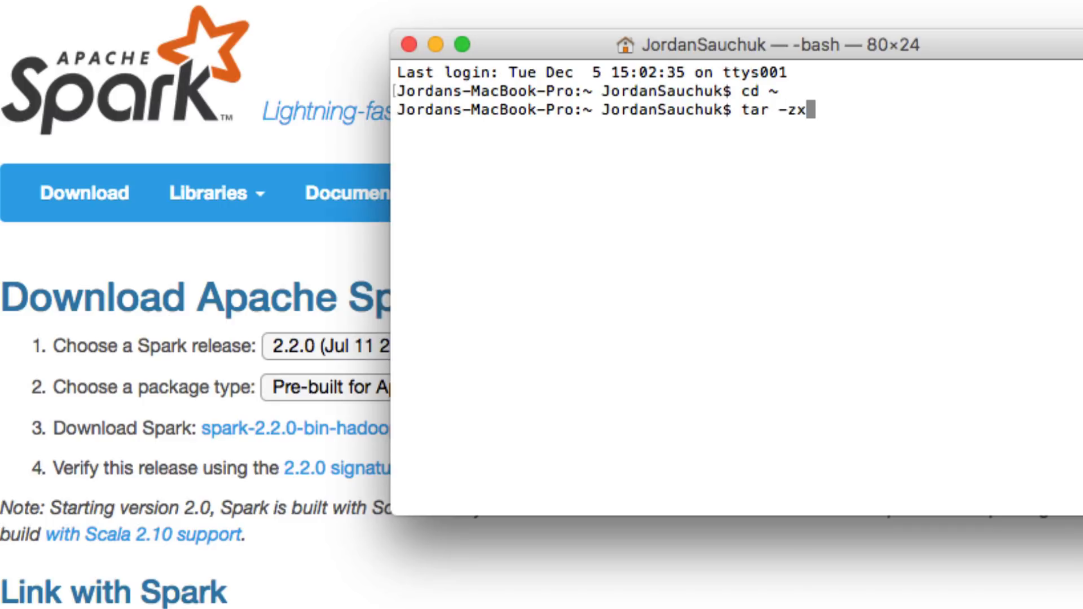
pyautogui.write('v')
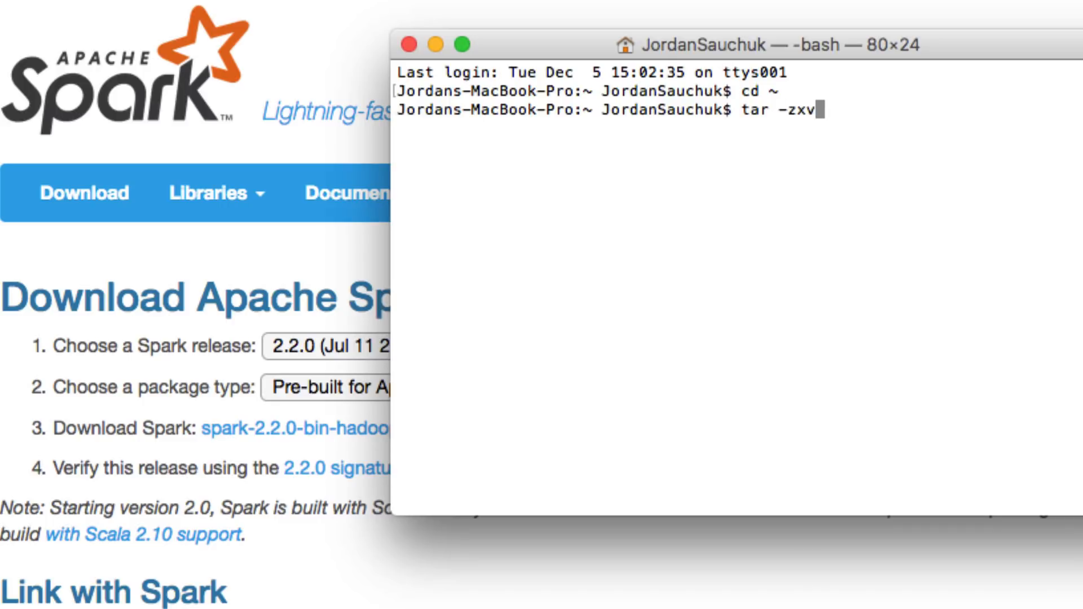
pyautogui.write('f')
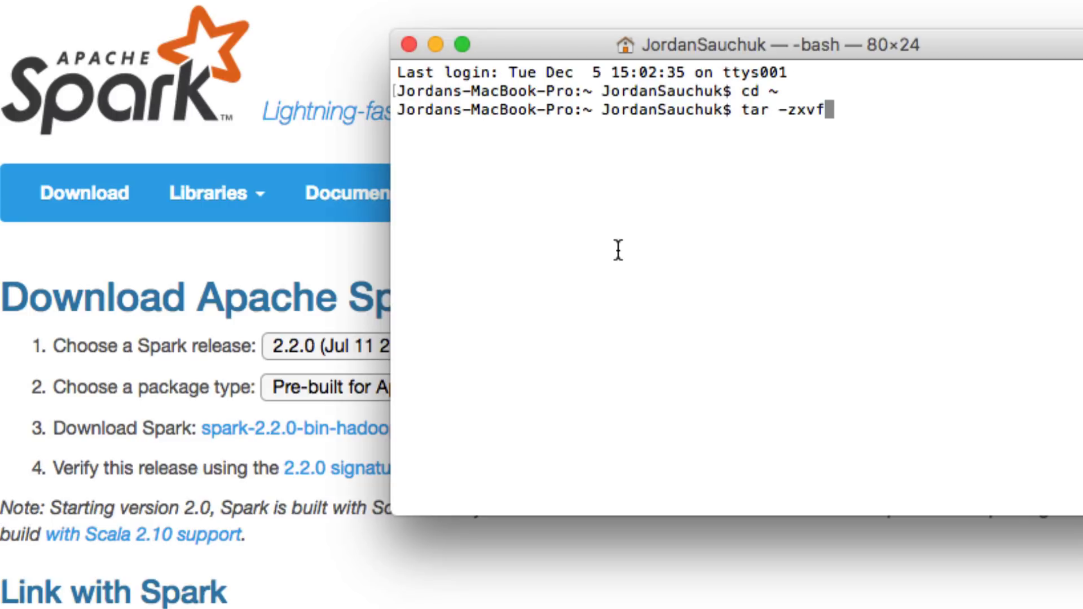
pyautogui.moveTo(467, 515)
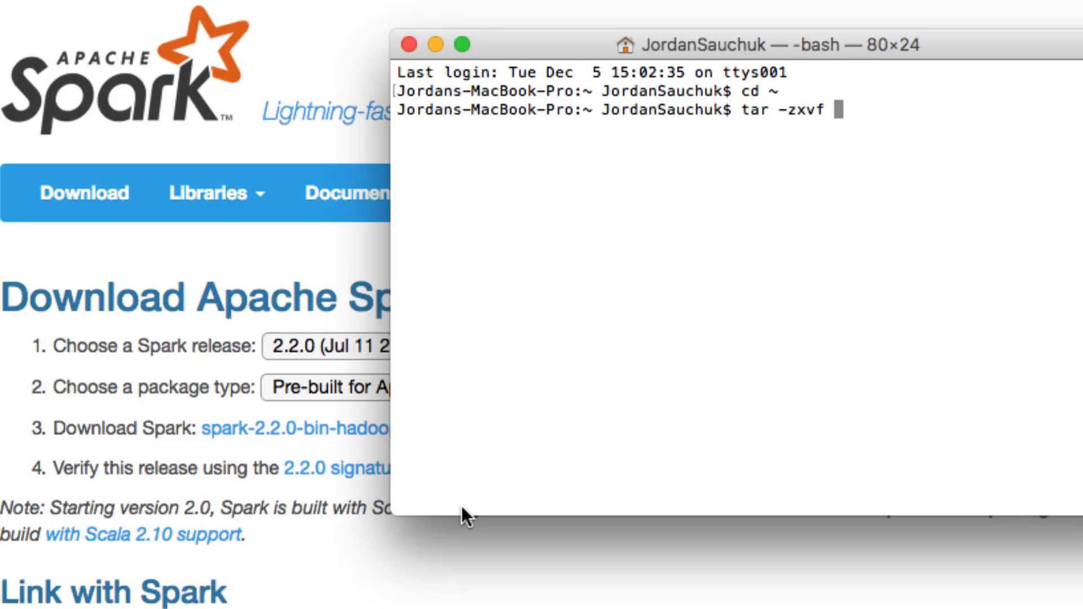
pyautogui.write('/Users/JordanSauchuk/Downloads/spark-2.2.0-bin-hadoop2.7.tgz')
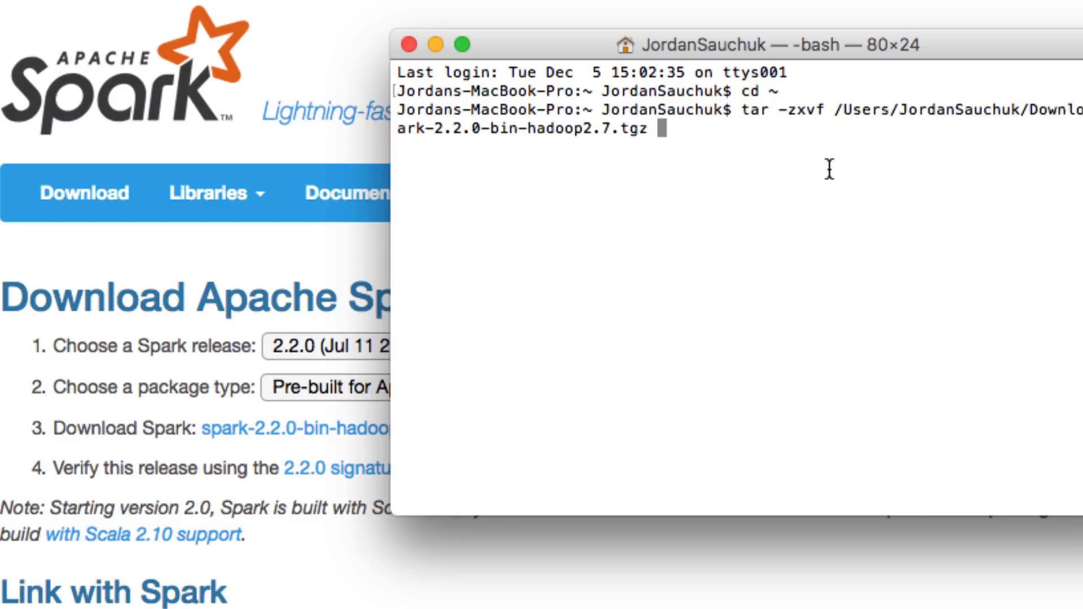
pyautogui.moveTo(705, 254)
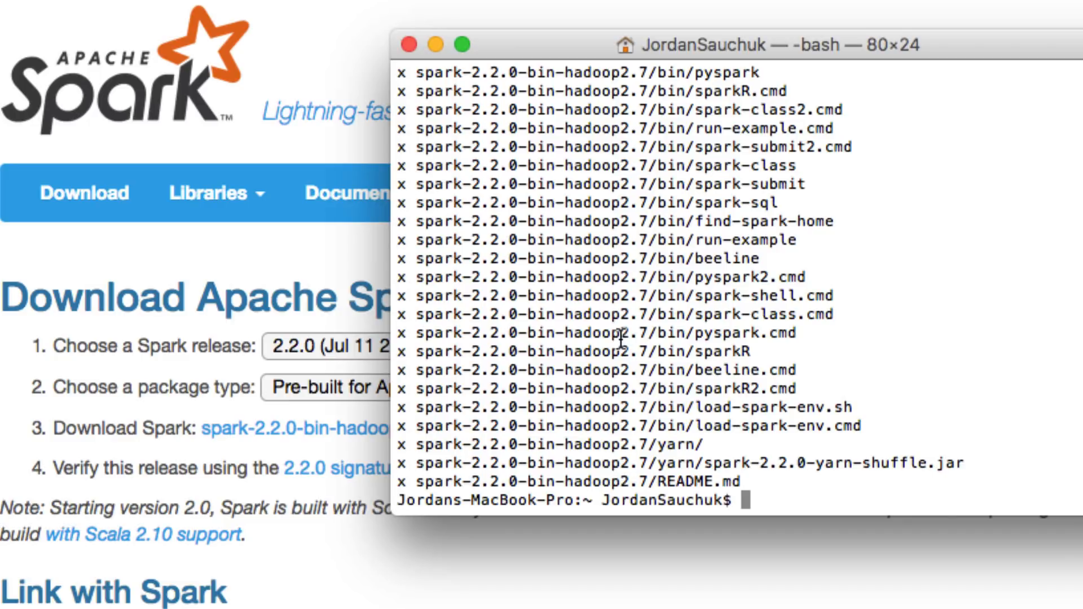
# - List all home-directory files with ls -a, then open .bash_profile in nano
pyautogui.write('ls -a')
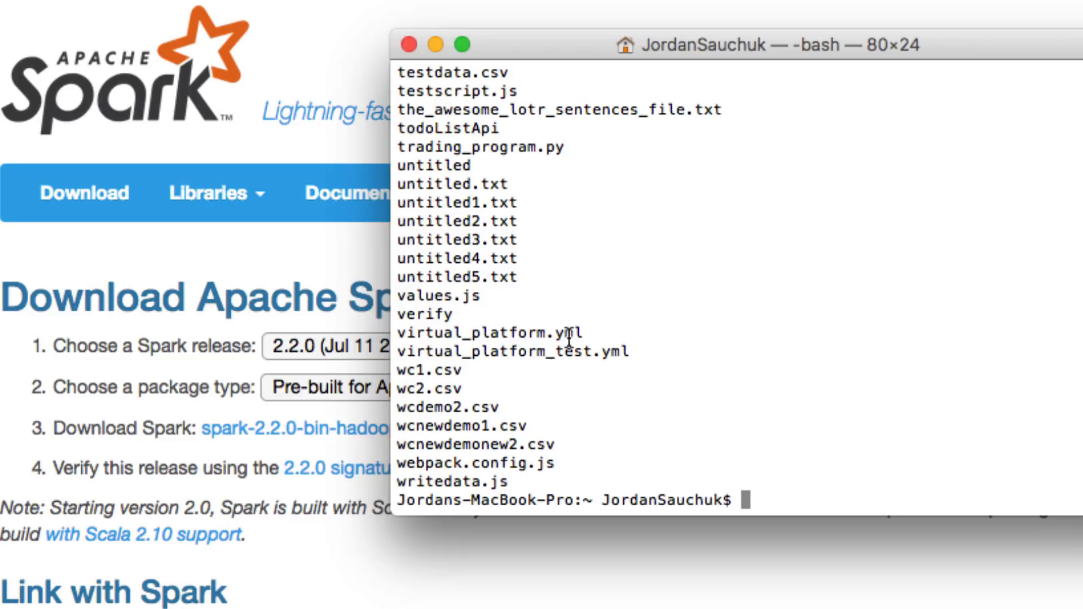
pyautogui.write('nano')
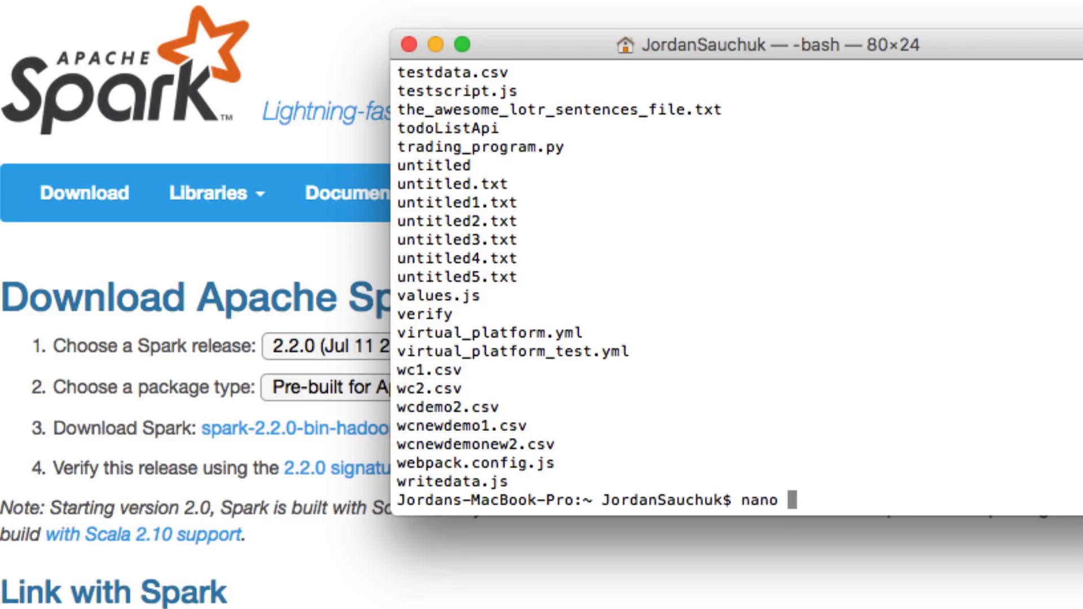
pyautogui.write('.bash_')
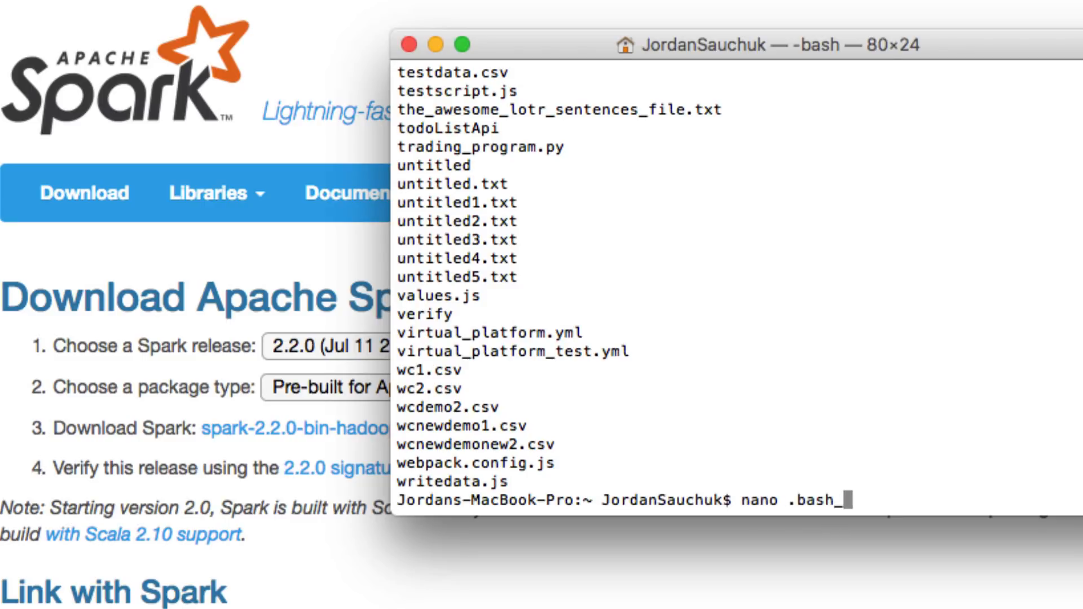
pyautogui.write('pro')
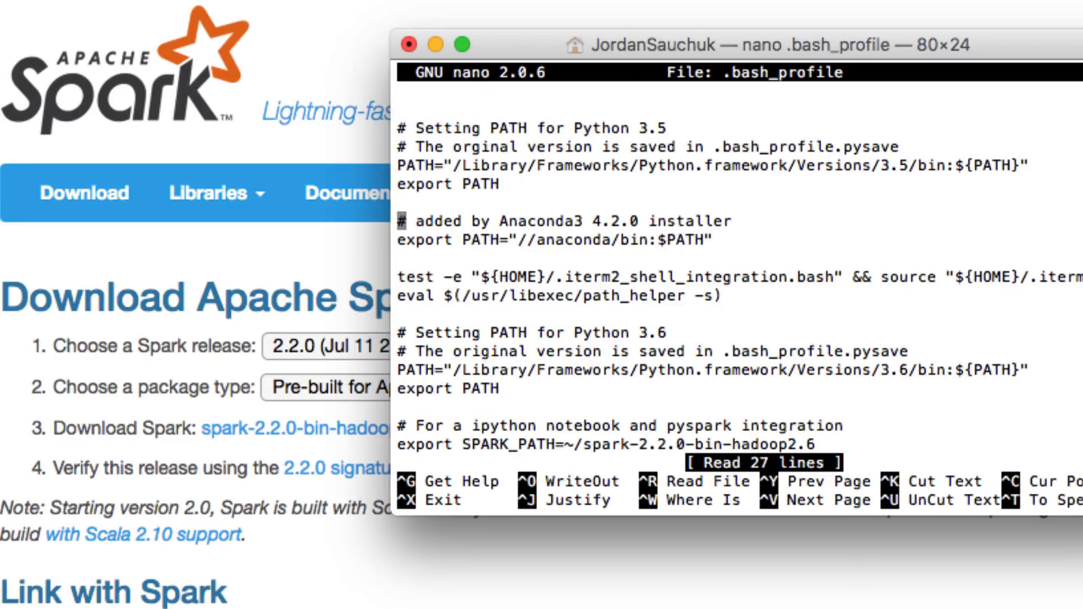
pyautogui.moveTo(690, 336)
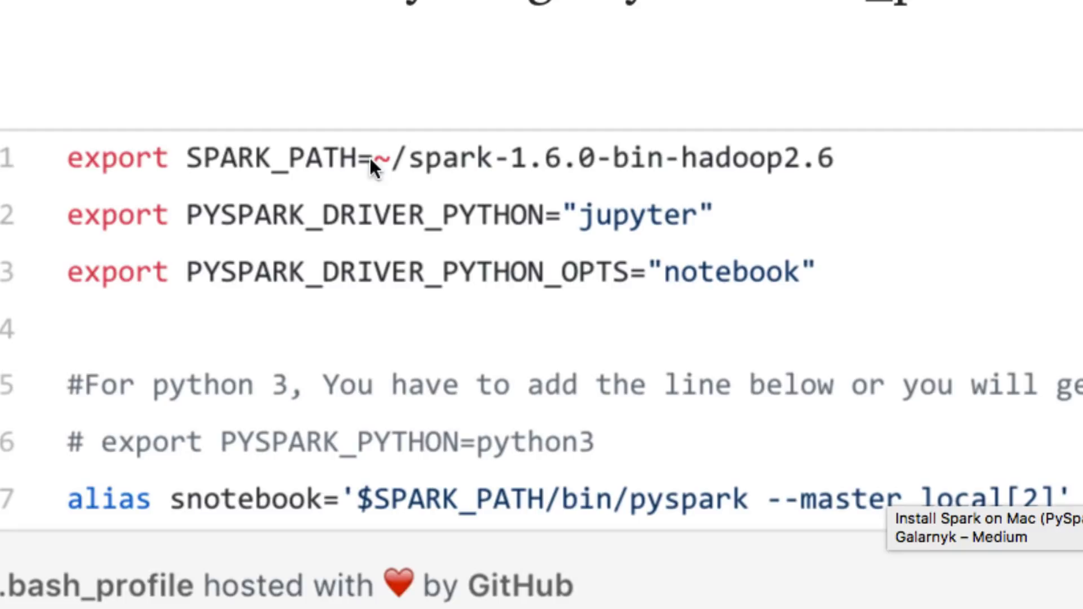
# - Select the SPARK_PATH line's spark-1.6.0 path text in the GitHub gist
pyautogui.doubleClick(441, 157)
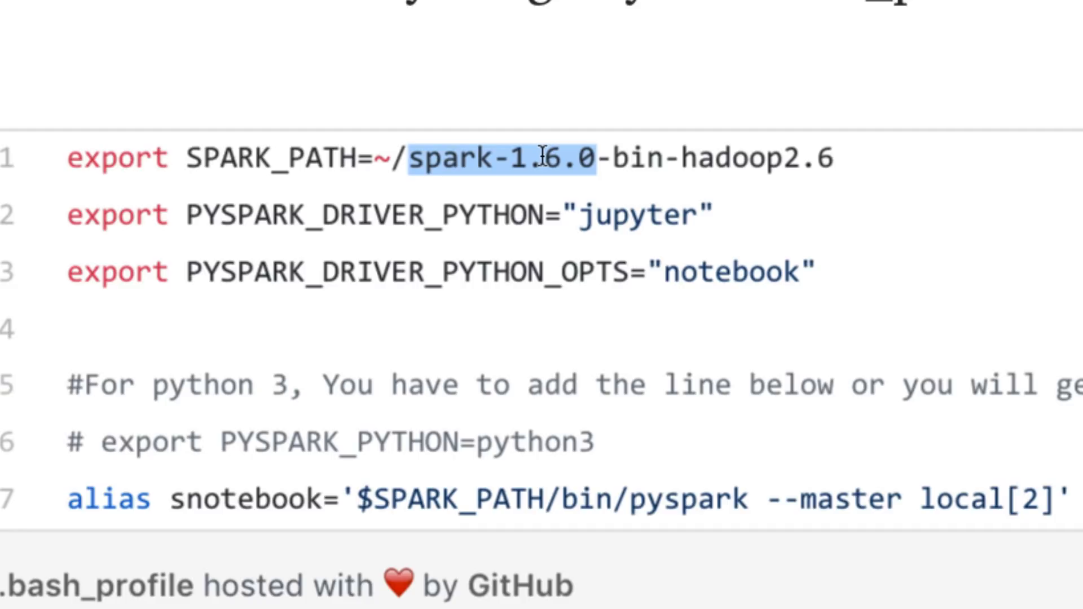
pyautogui.click(407, 158)
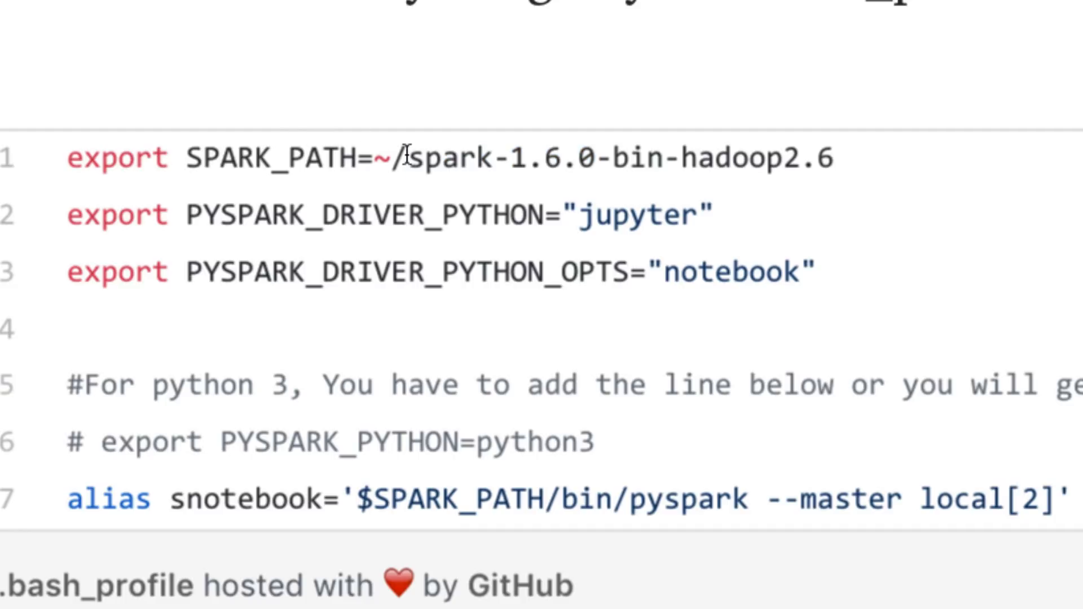
pyautogui.moveTo(407, 157); pyautogui.dragTo(594, 157)
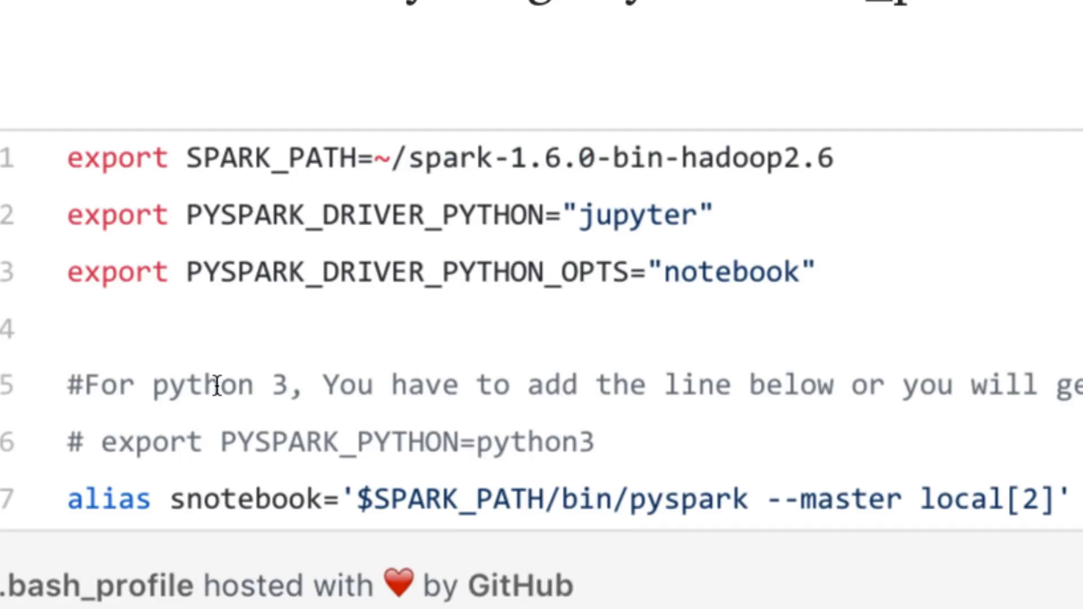
pyautogui.moveTo(346, 470)
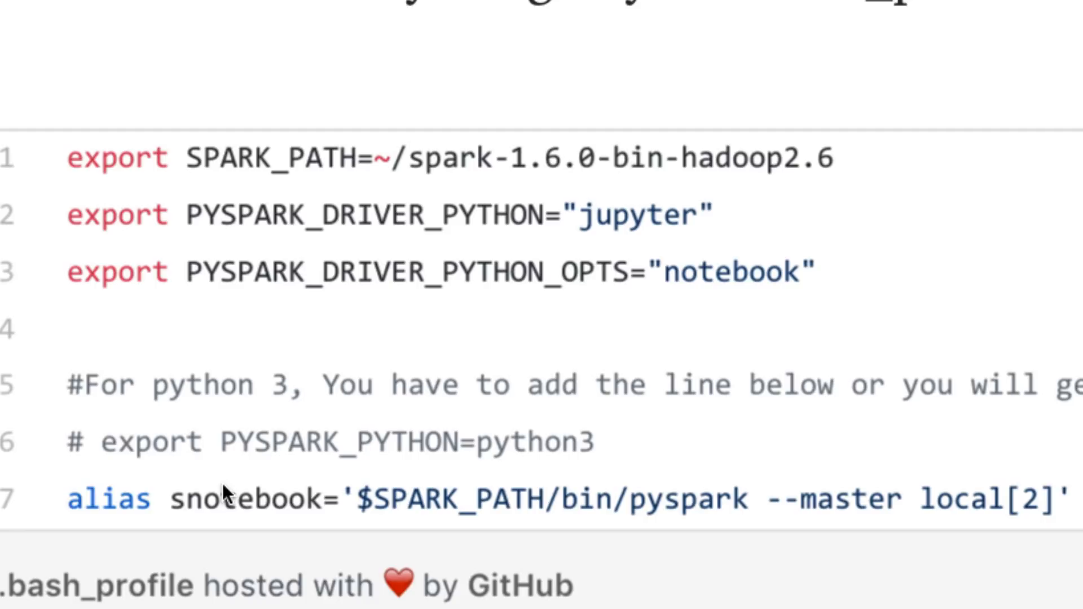
pyautogui.moveTo(207, 338)
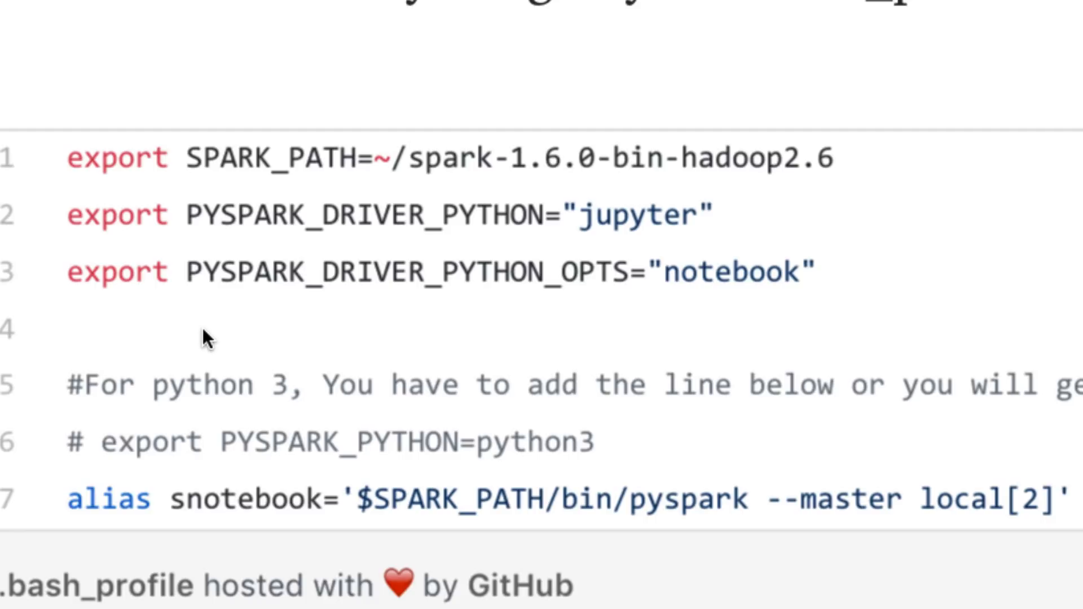
pyautogui.moveTo(631, 304)
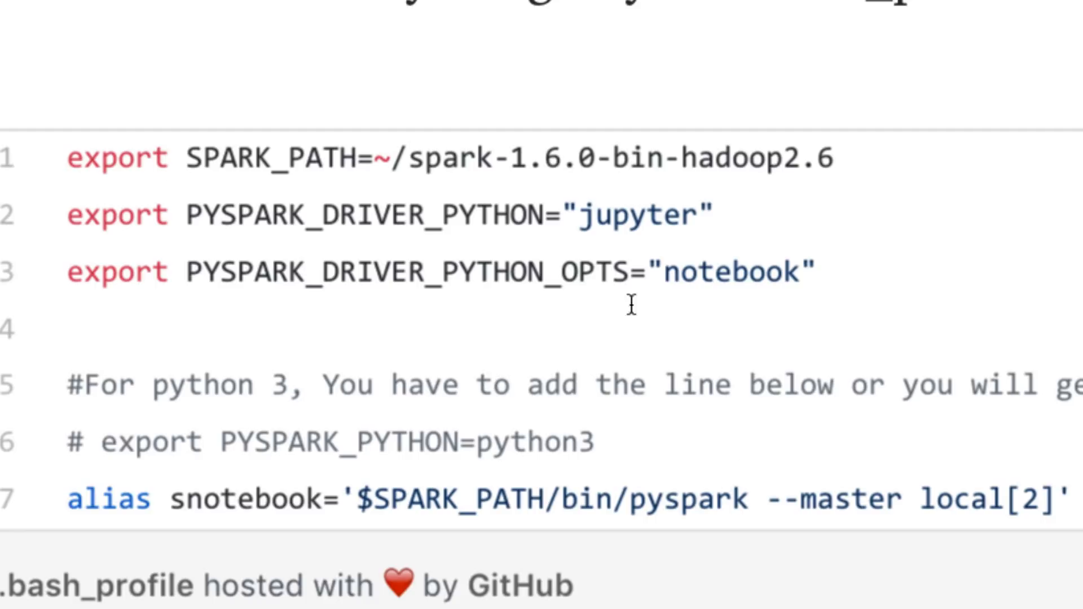
pyautogui.moveTo(539, 193)
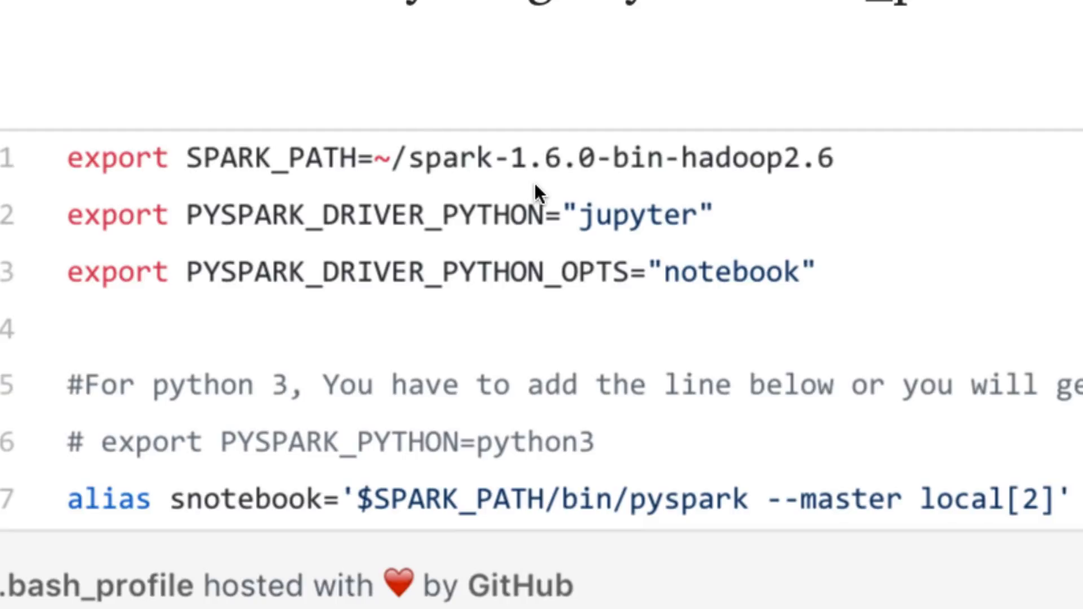
pyautogui.moveTo(98, 443)
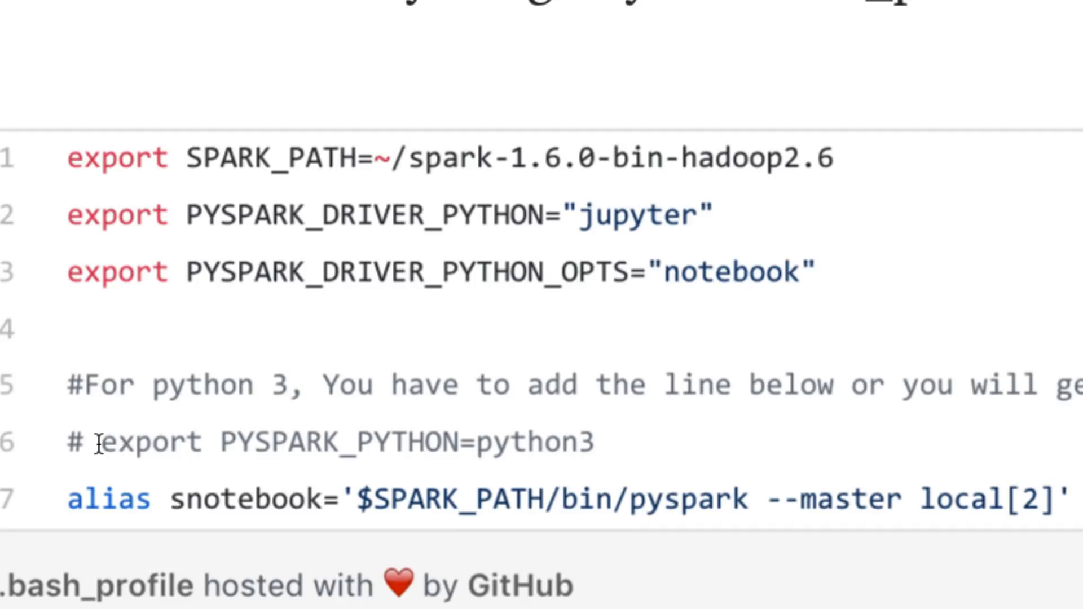
pyautogui.moveTo(94, 446)
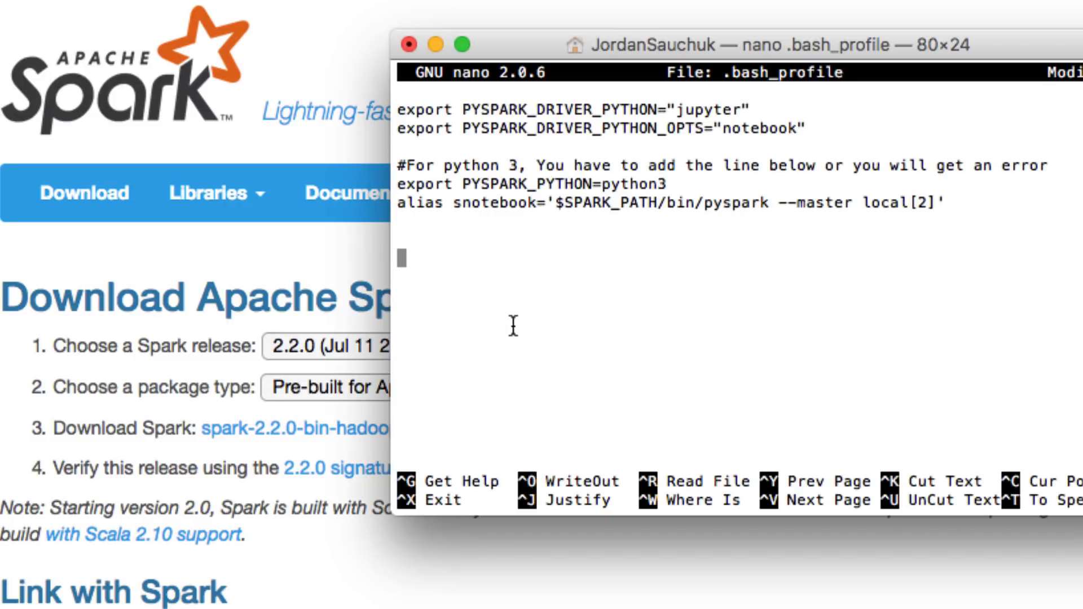
# - Exit nano with the edits saved and type source .bash_profile to reload it
pyautogui.press('ctrl+x')
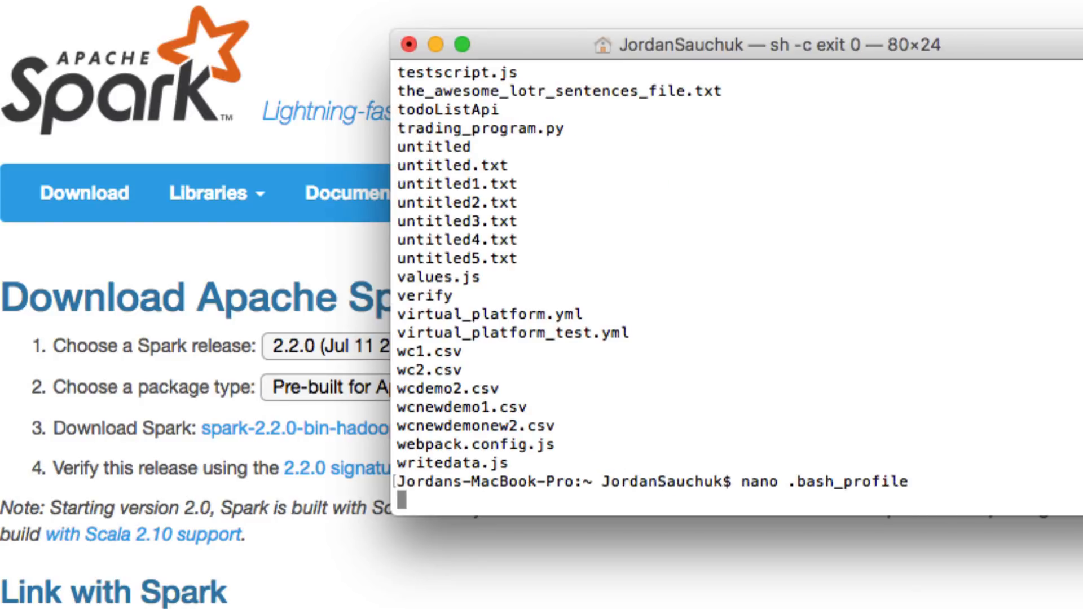
pyautogui.write('sou')
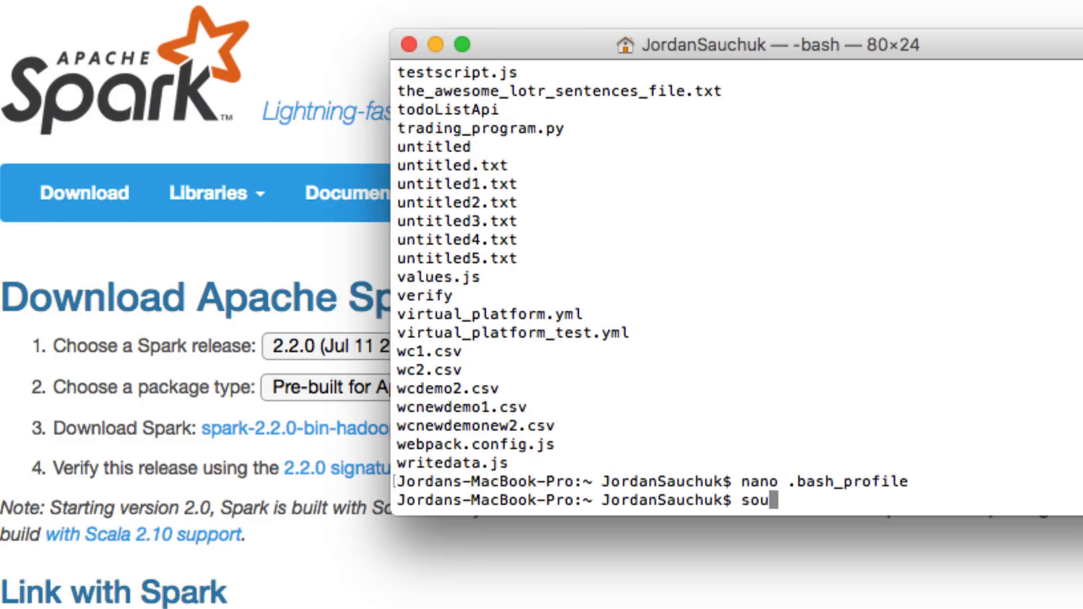
pyautogui.write('rce .bash_')
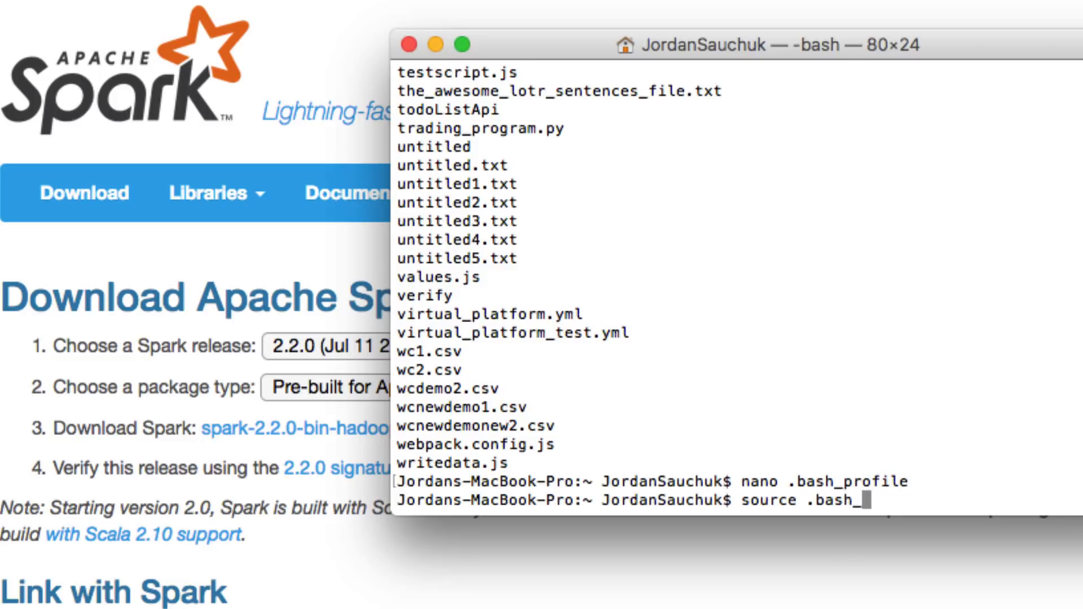
pyautogui.write('profile')
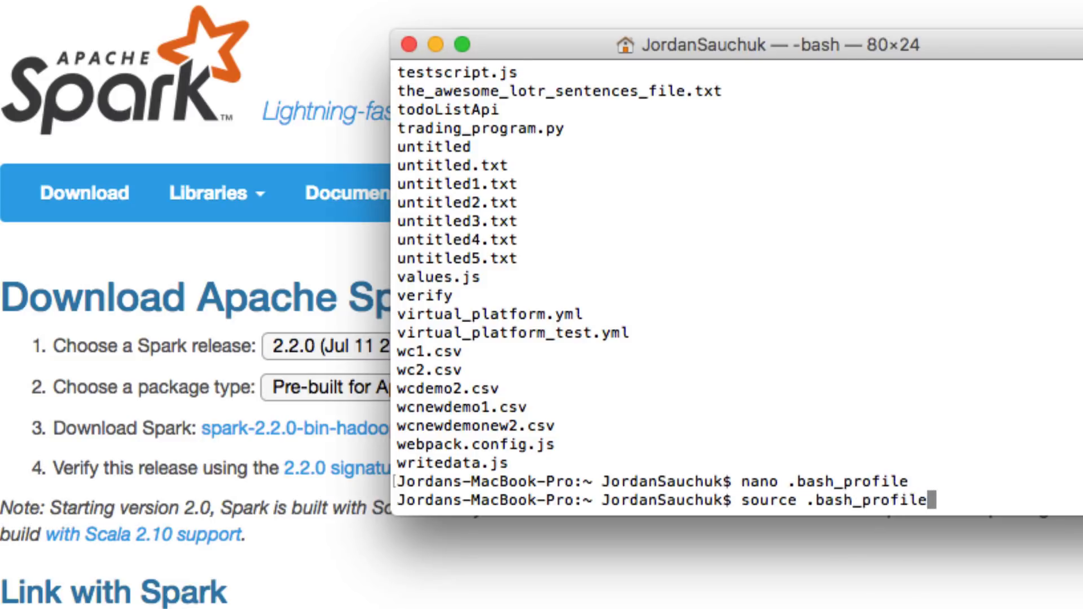